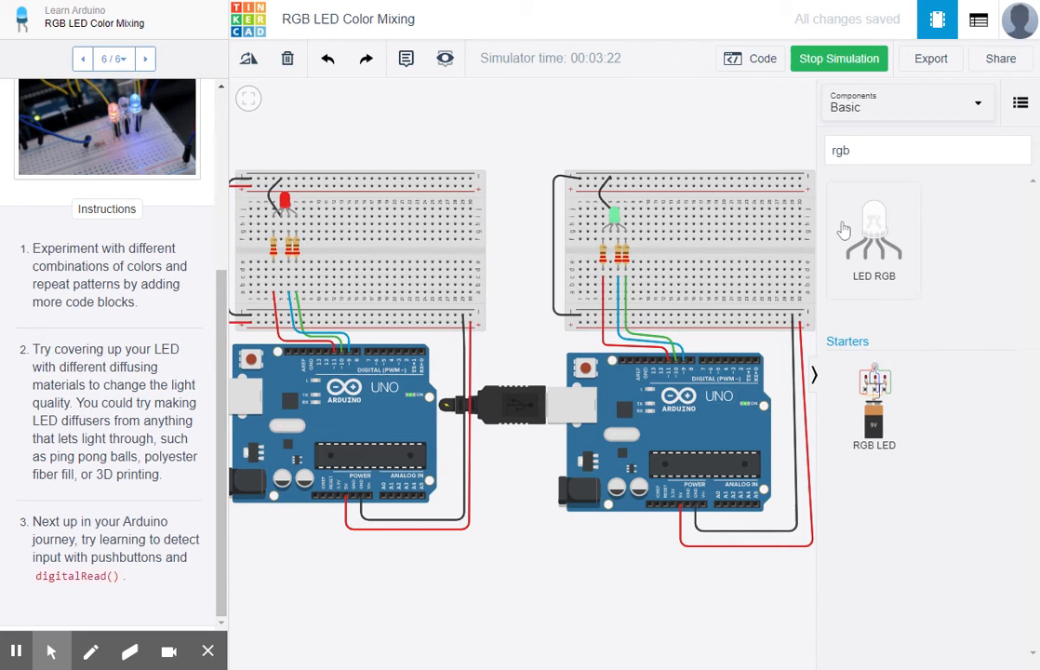
mouse_move(848, 257)
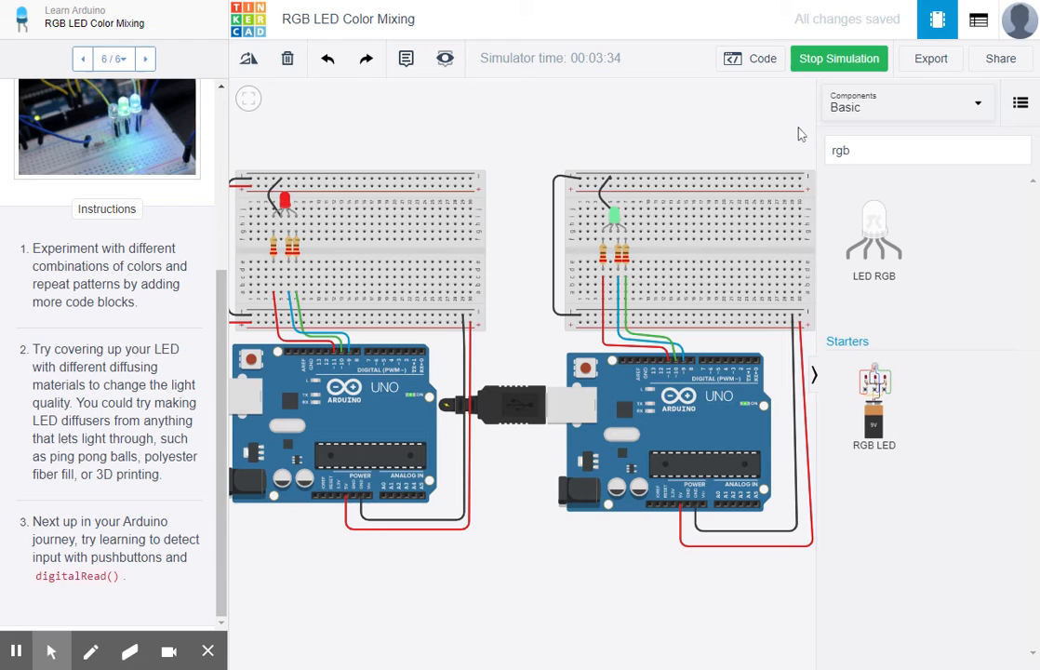
click(752, 57)
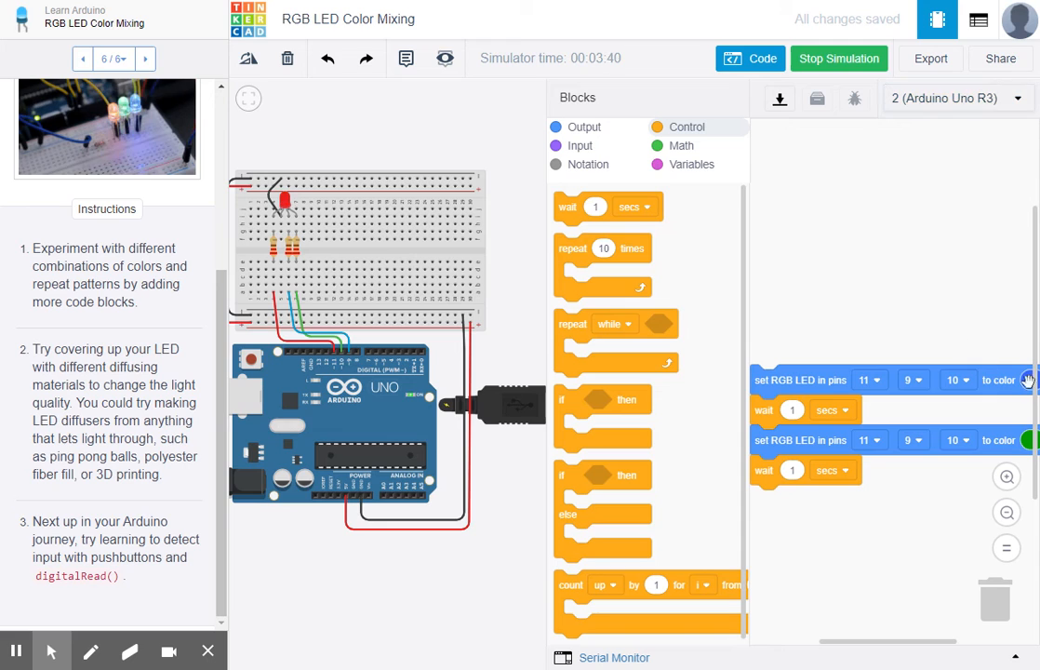
click(958, 97)
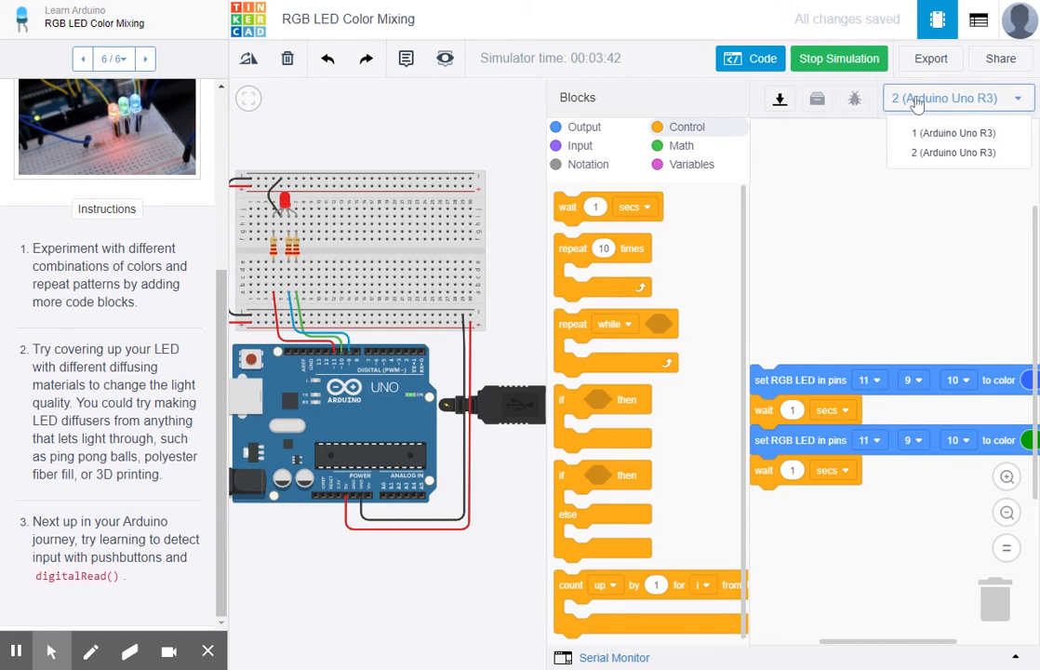
click(953, 132)
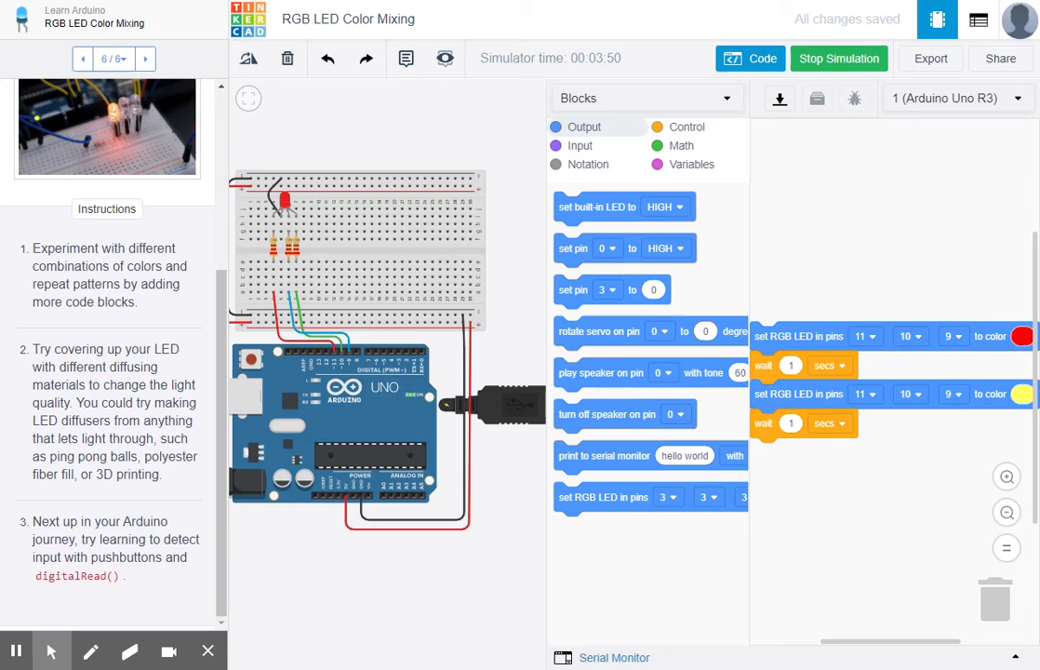
mouse_move(465, 612)
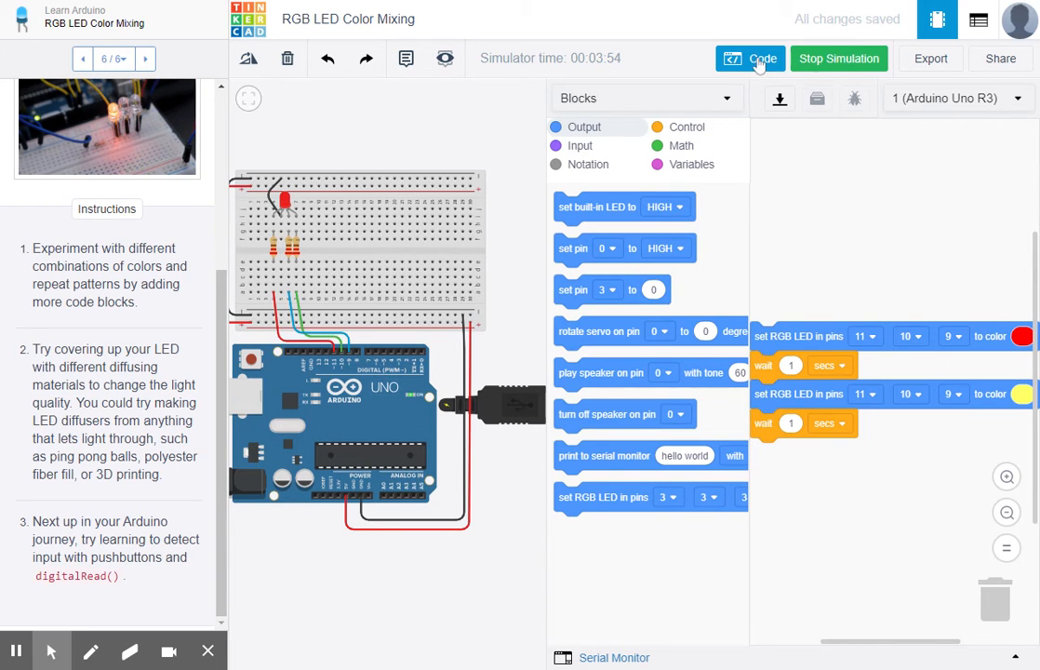
click(761, 58)
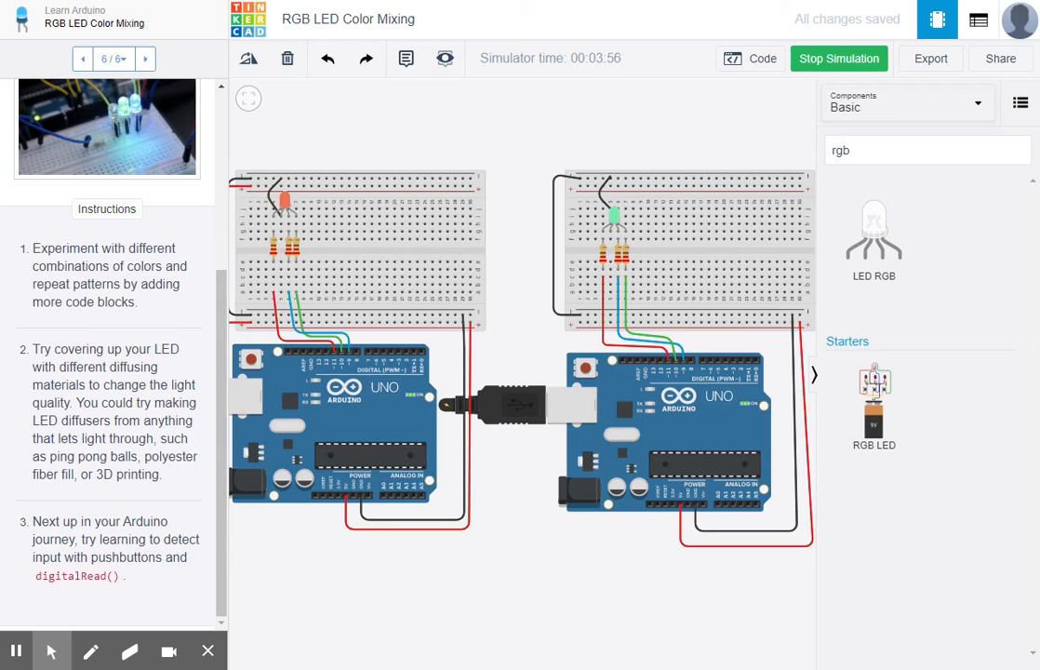